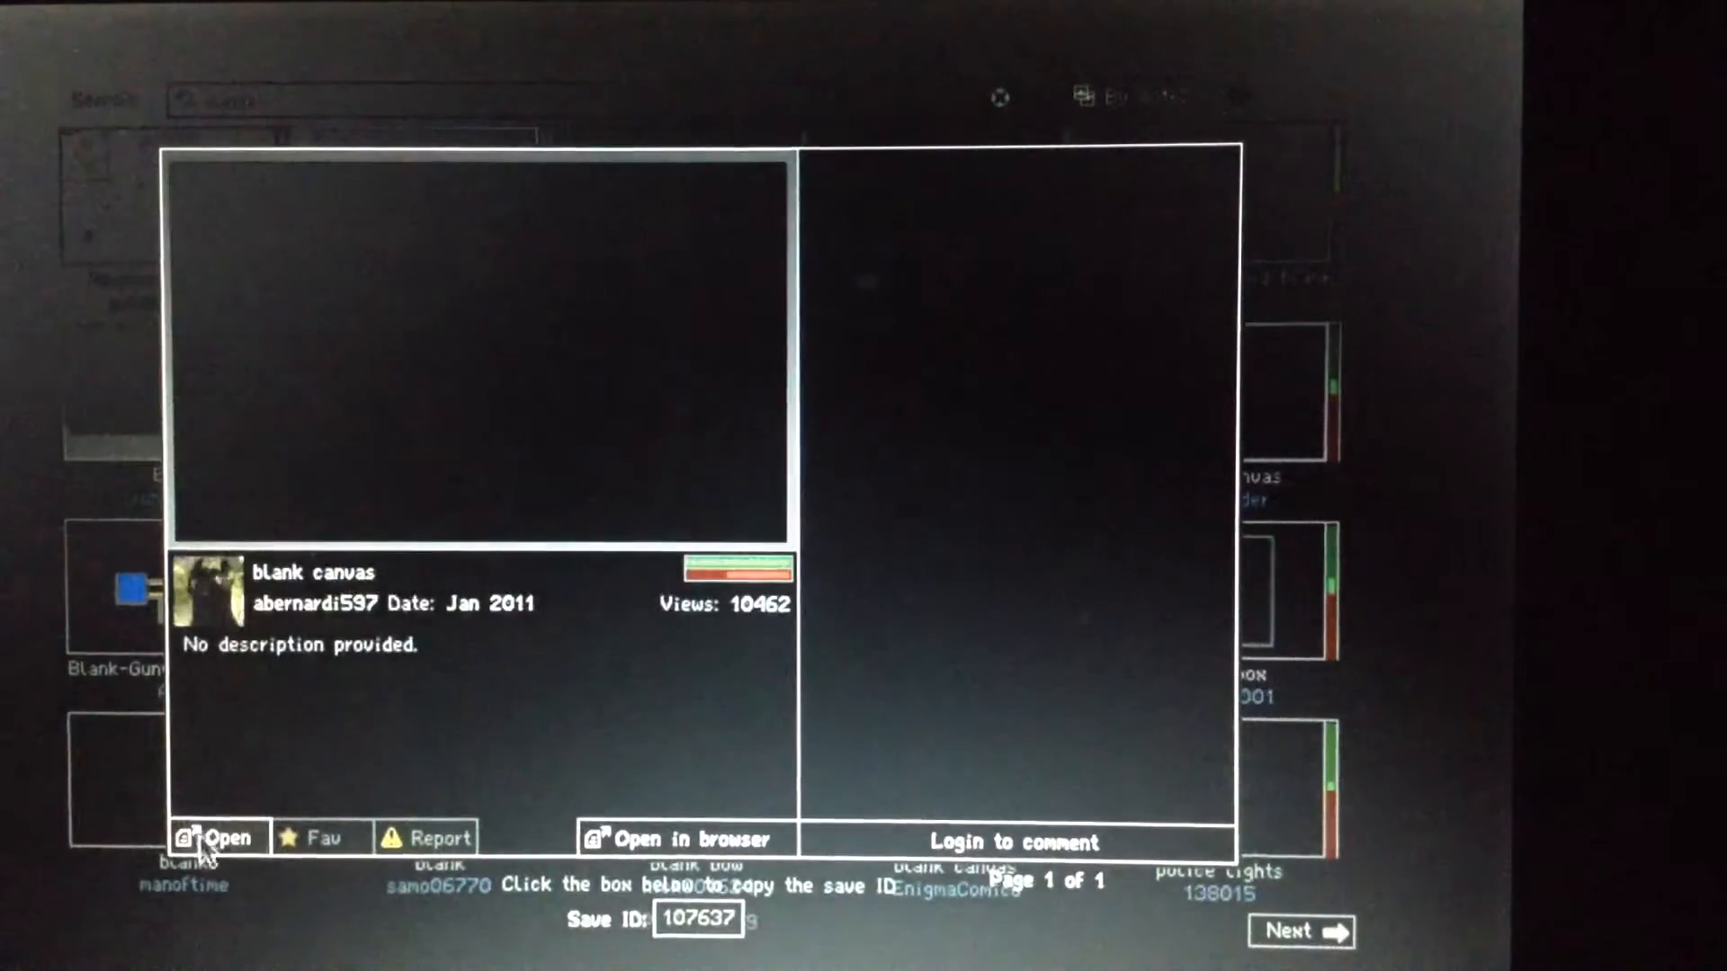
Load the 'blank canvas' save from the save browser preview
click(217, 838)
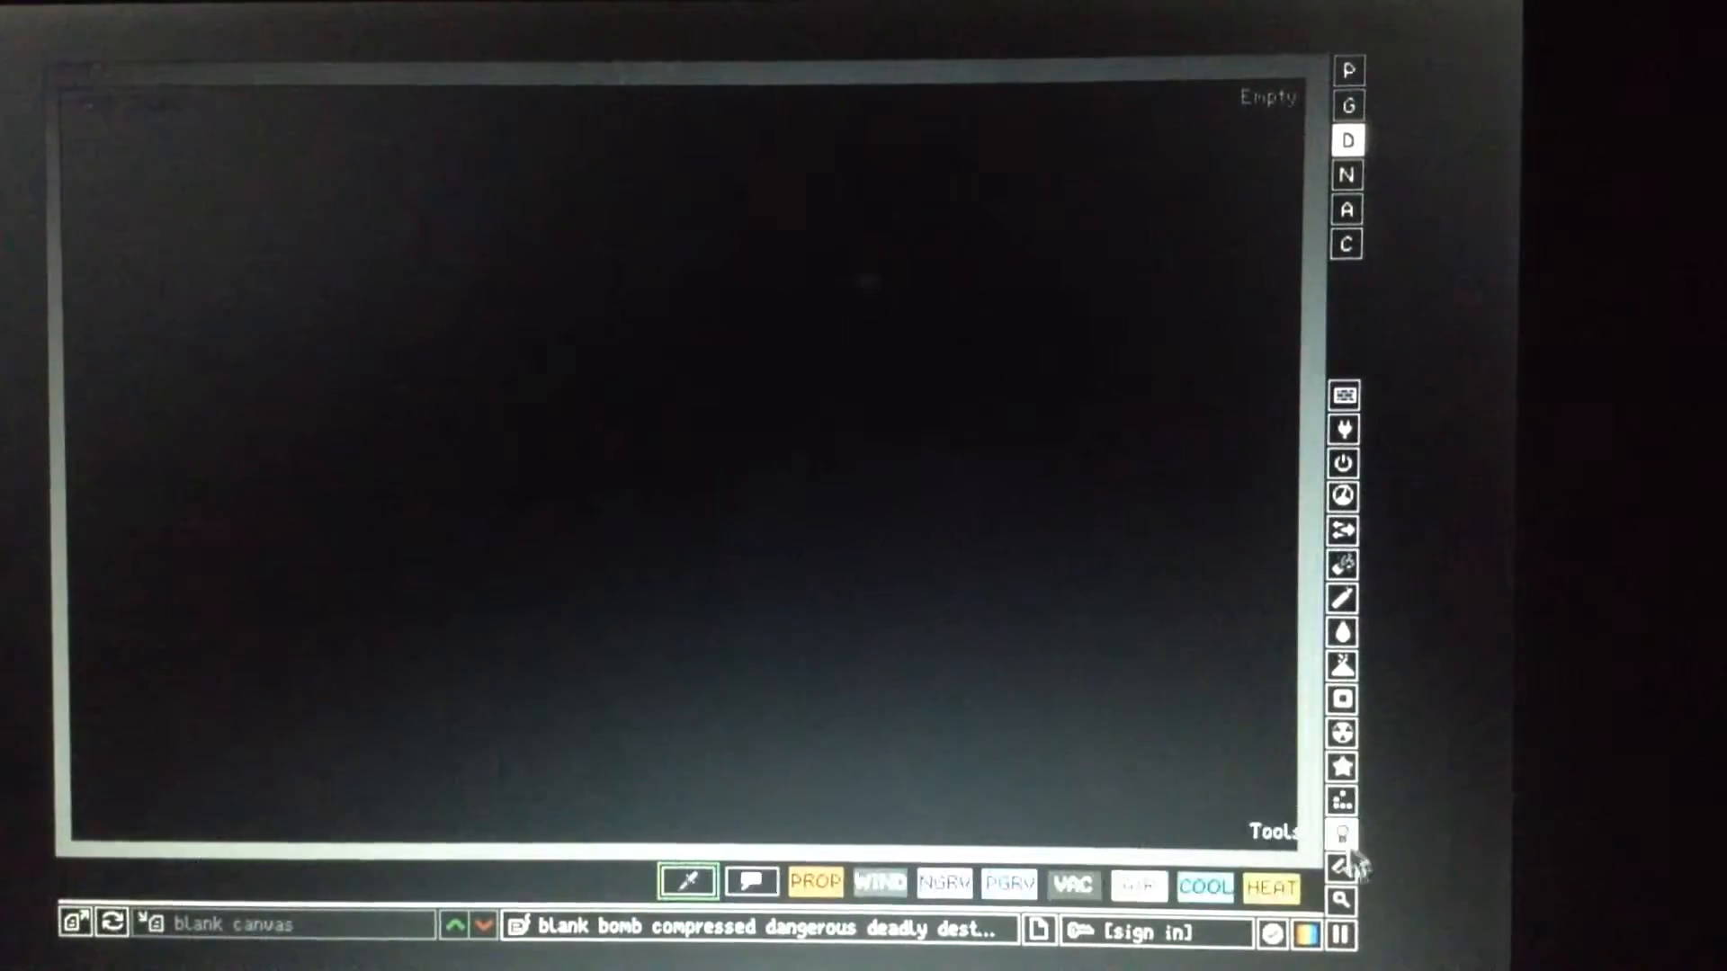
Paint a tall TNT column on the left with igniter-cord fuse lines from its base
click(1342, 428)
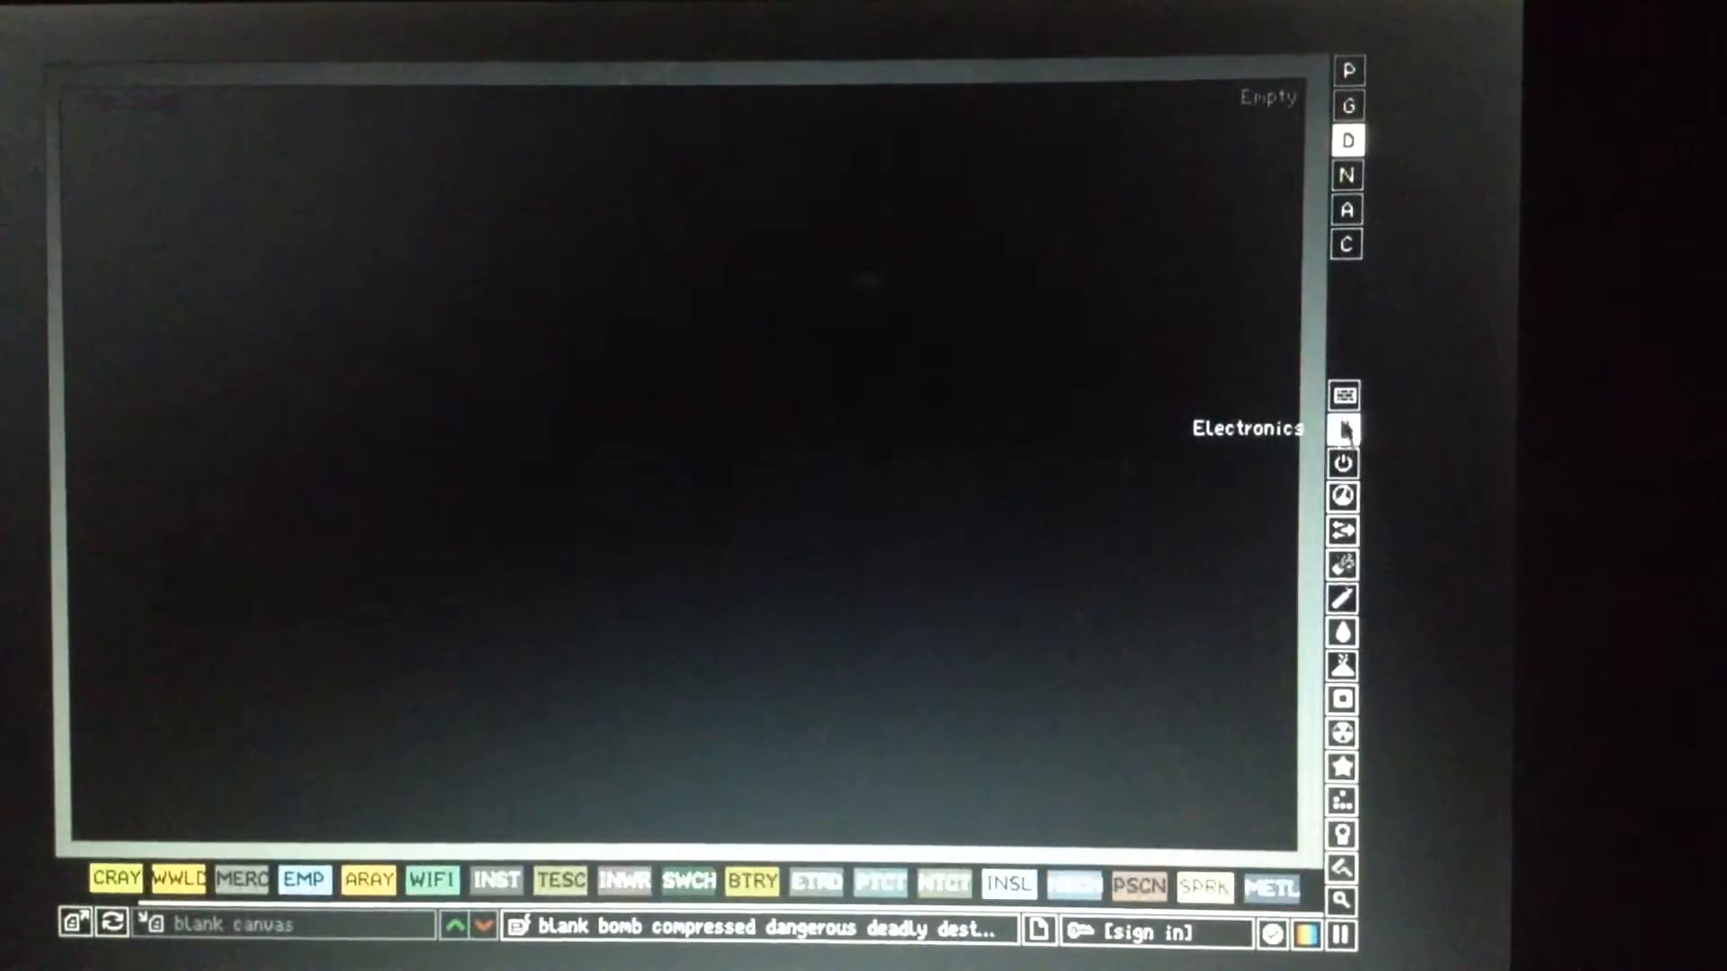
click(1344, 565)
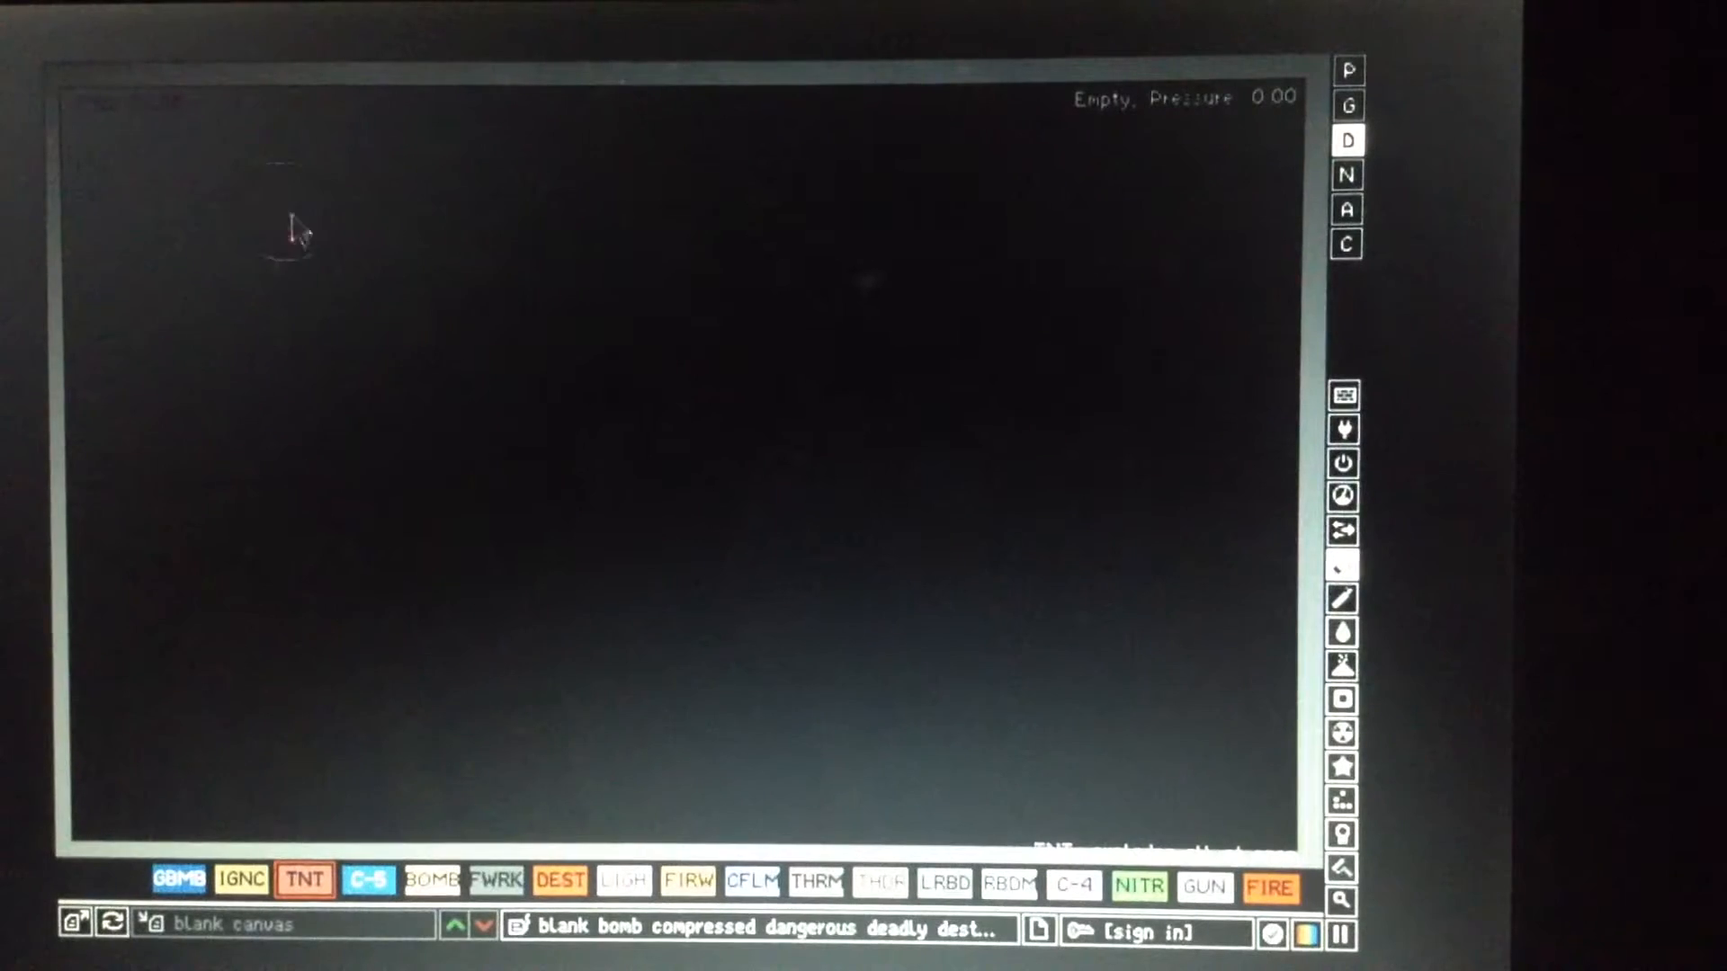
drag(407, 166, 413, 716)
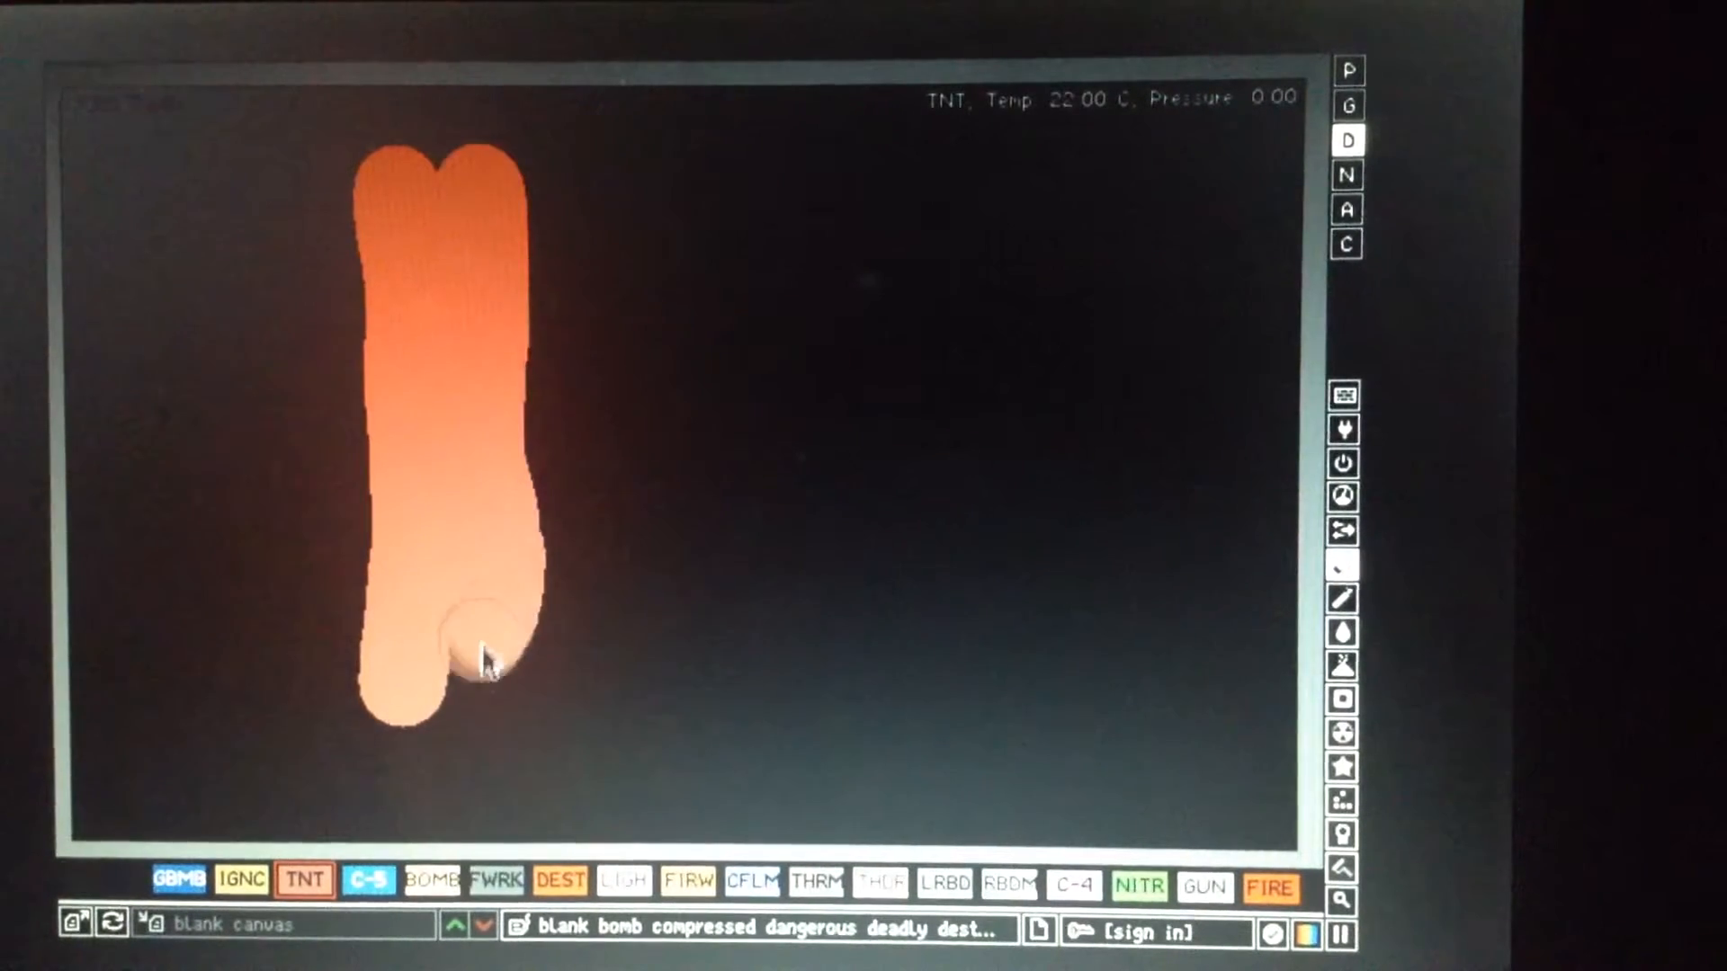
click(241, 880)
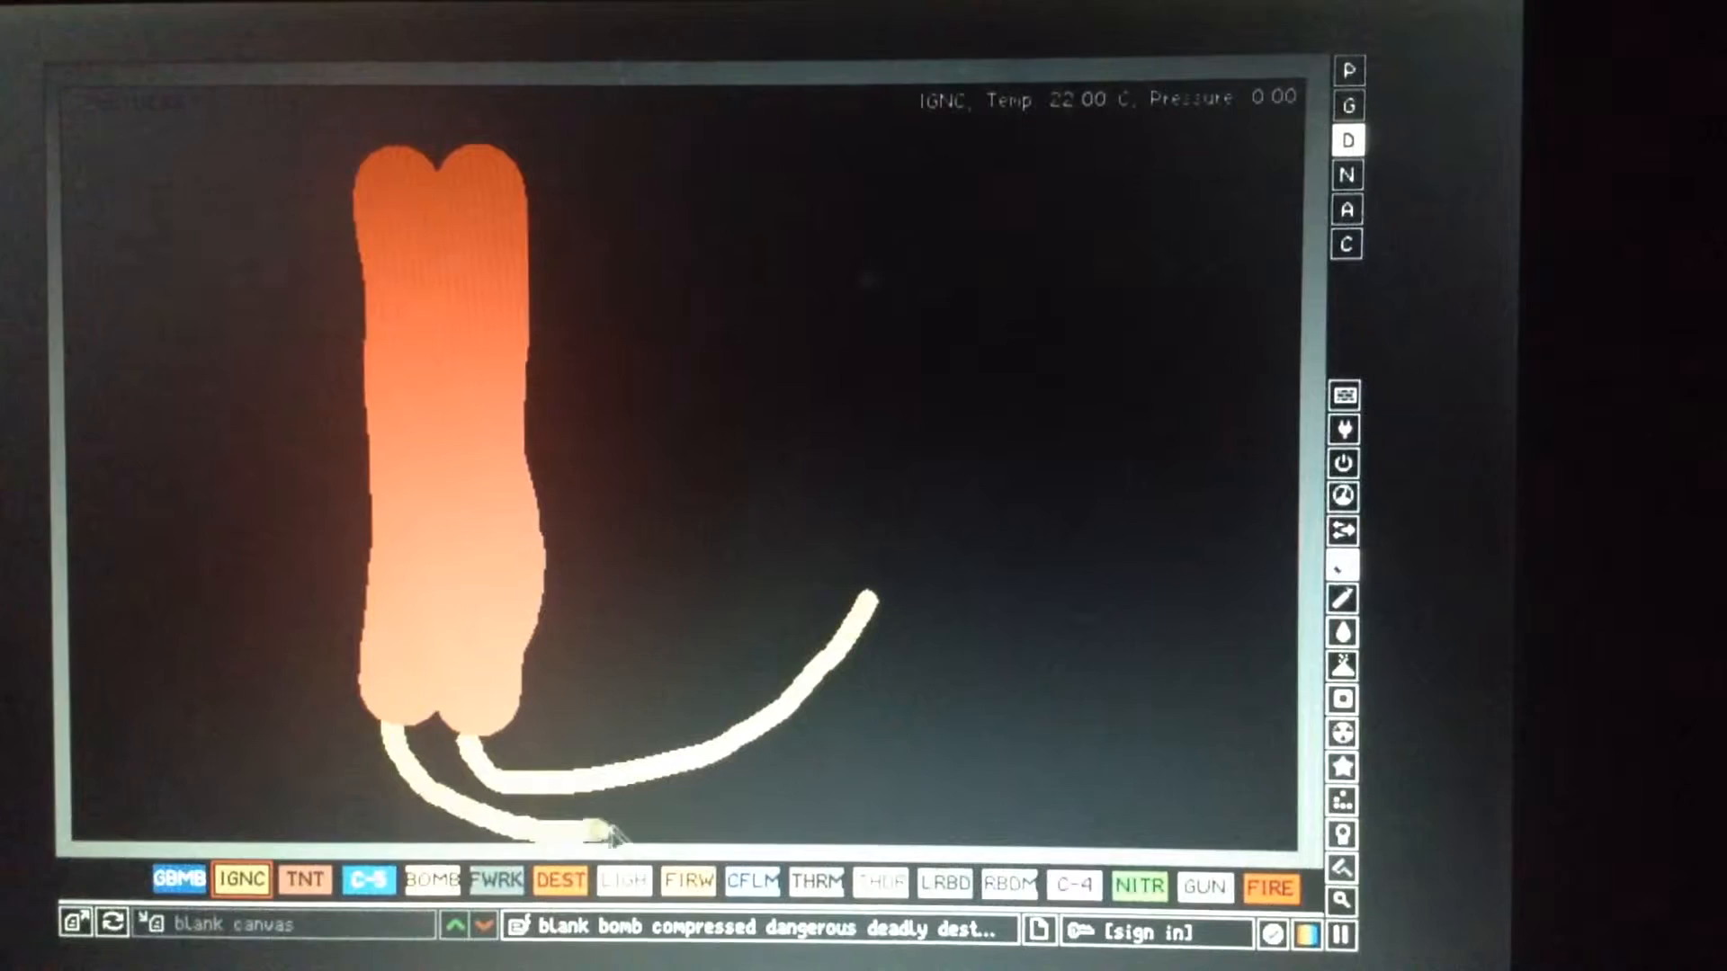
drag(584, 820, 881, 600)
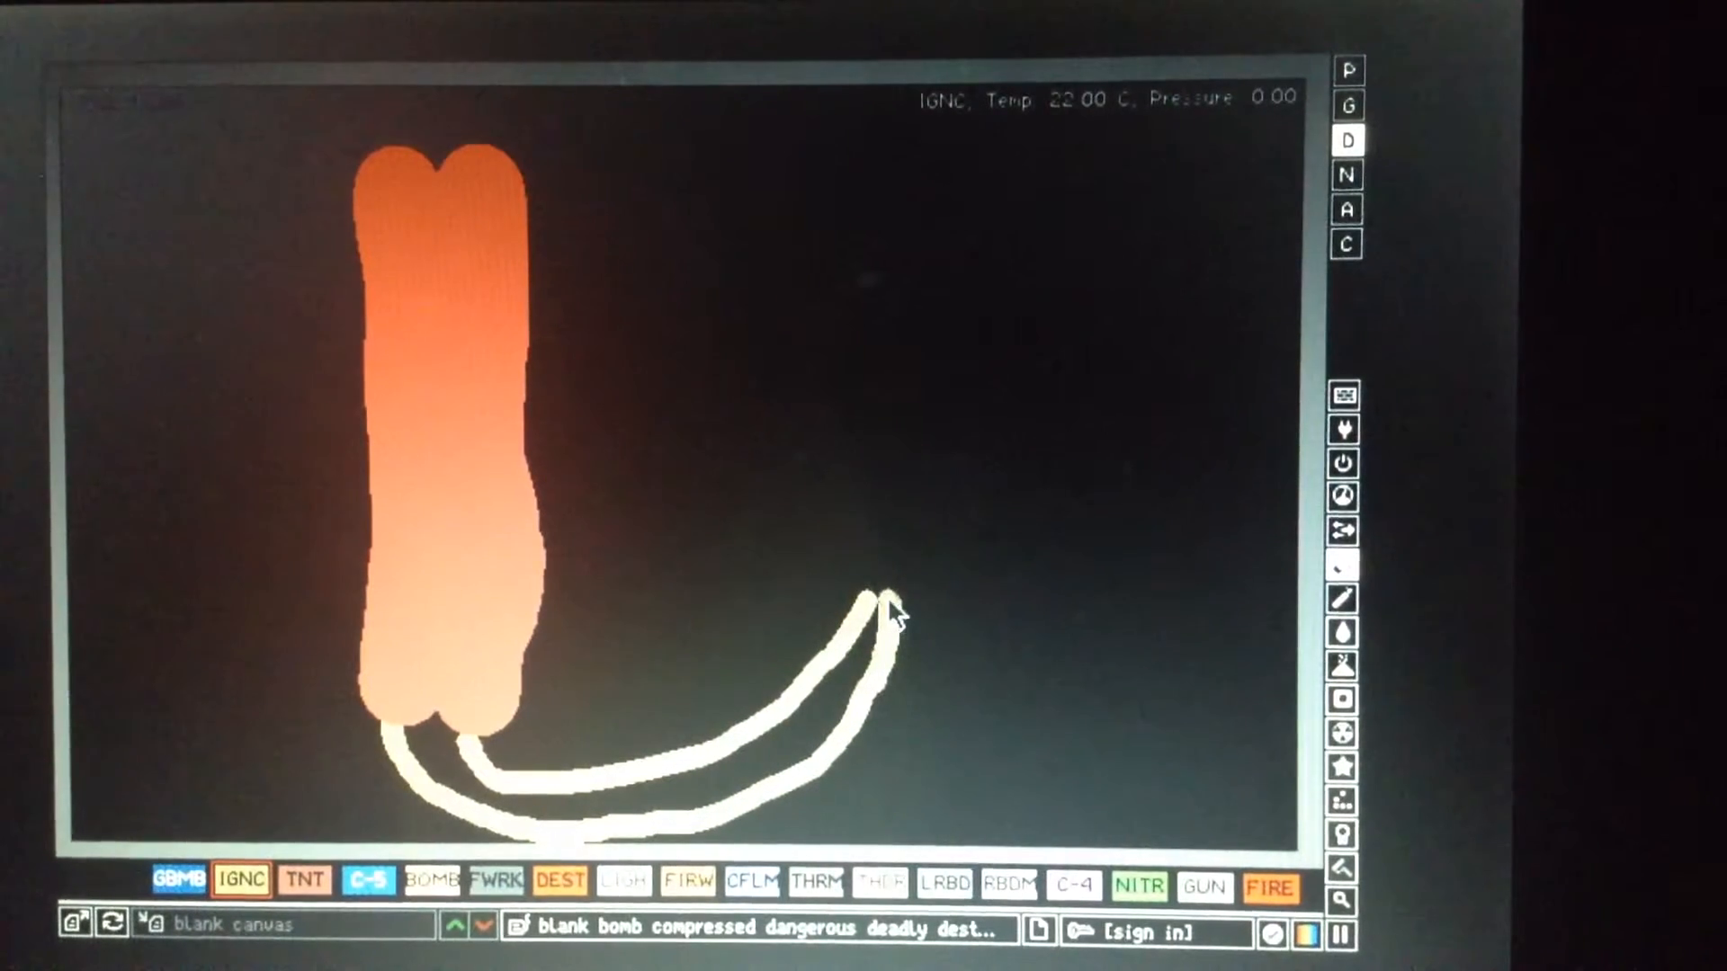
click(1270, 887)
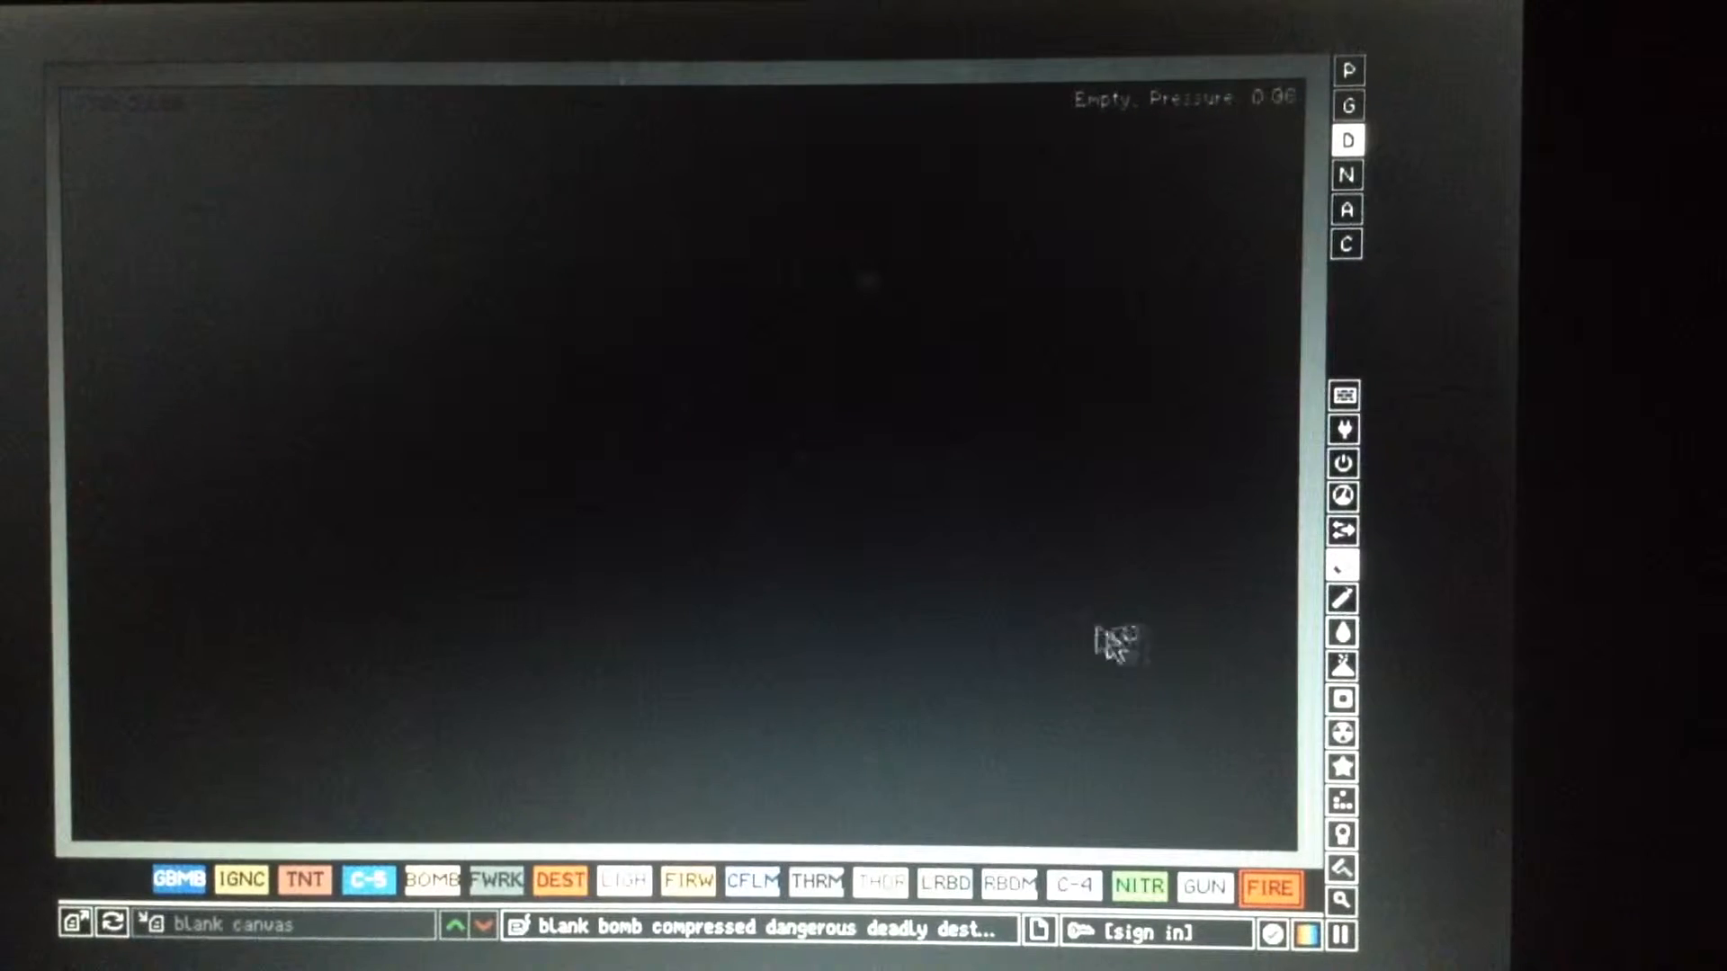
Spread C-4 along the titanium bar beside the TNT layer and detonate both
click(1342, 633)
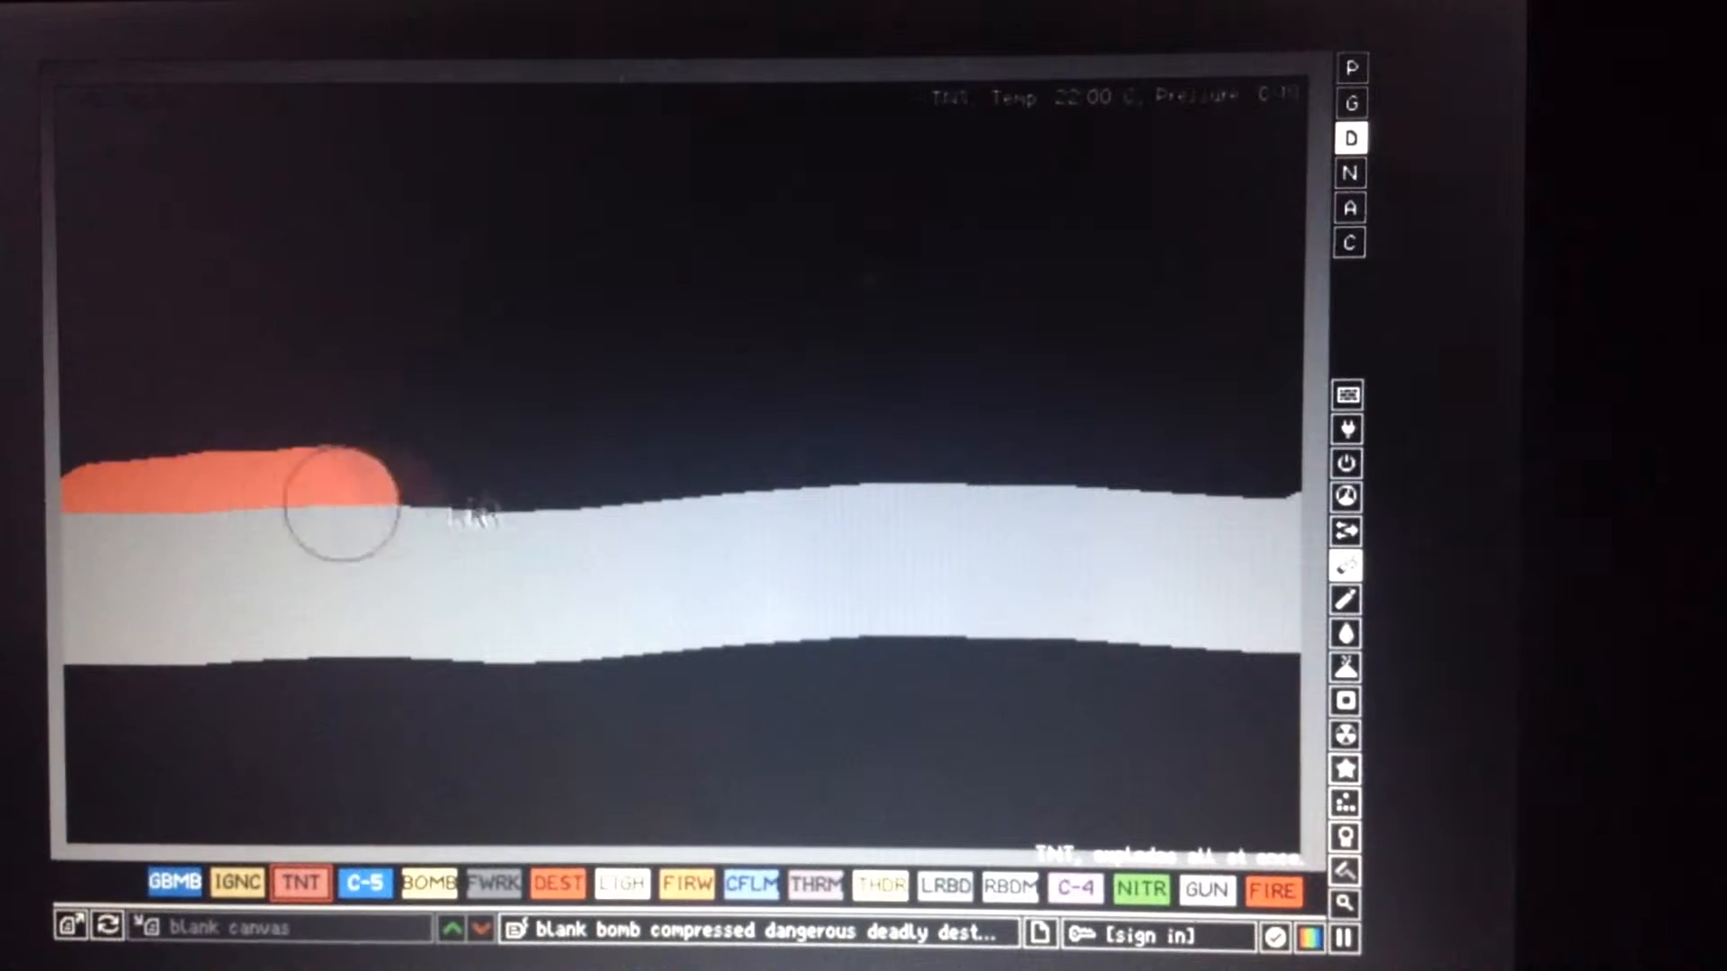
click(1073, 887)
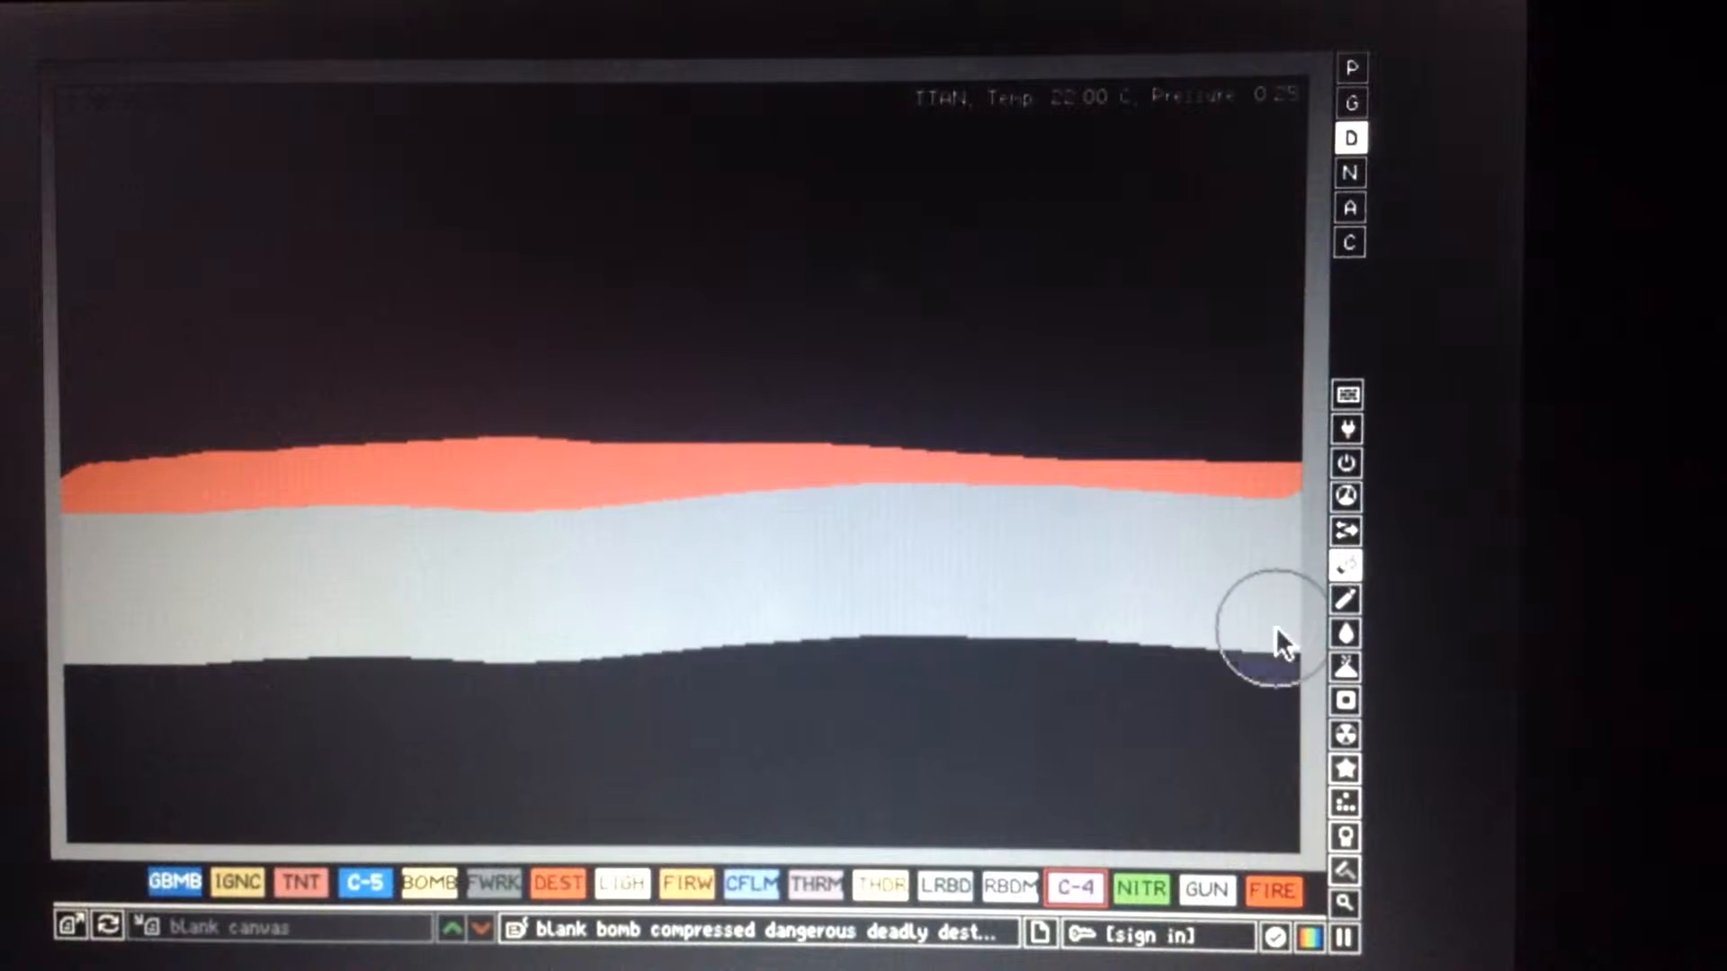
drag(1278, 644, 430, 671)
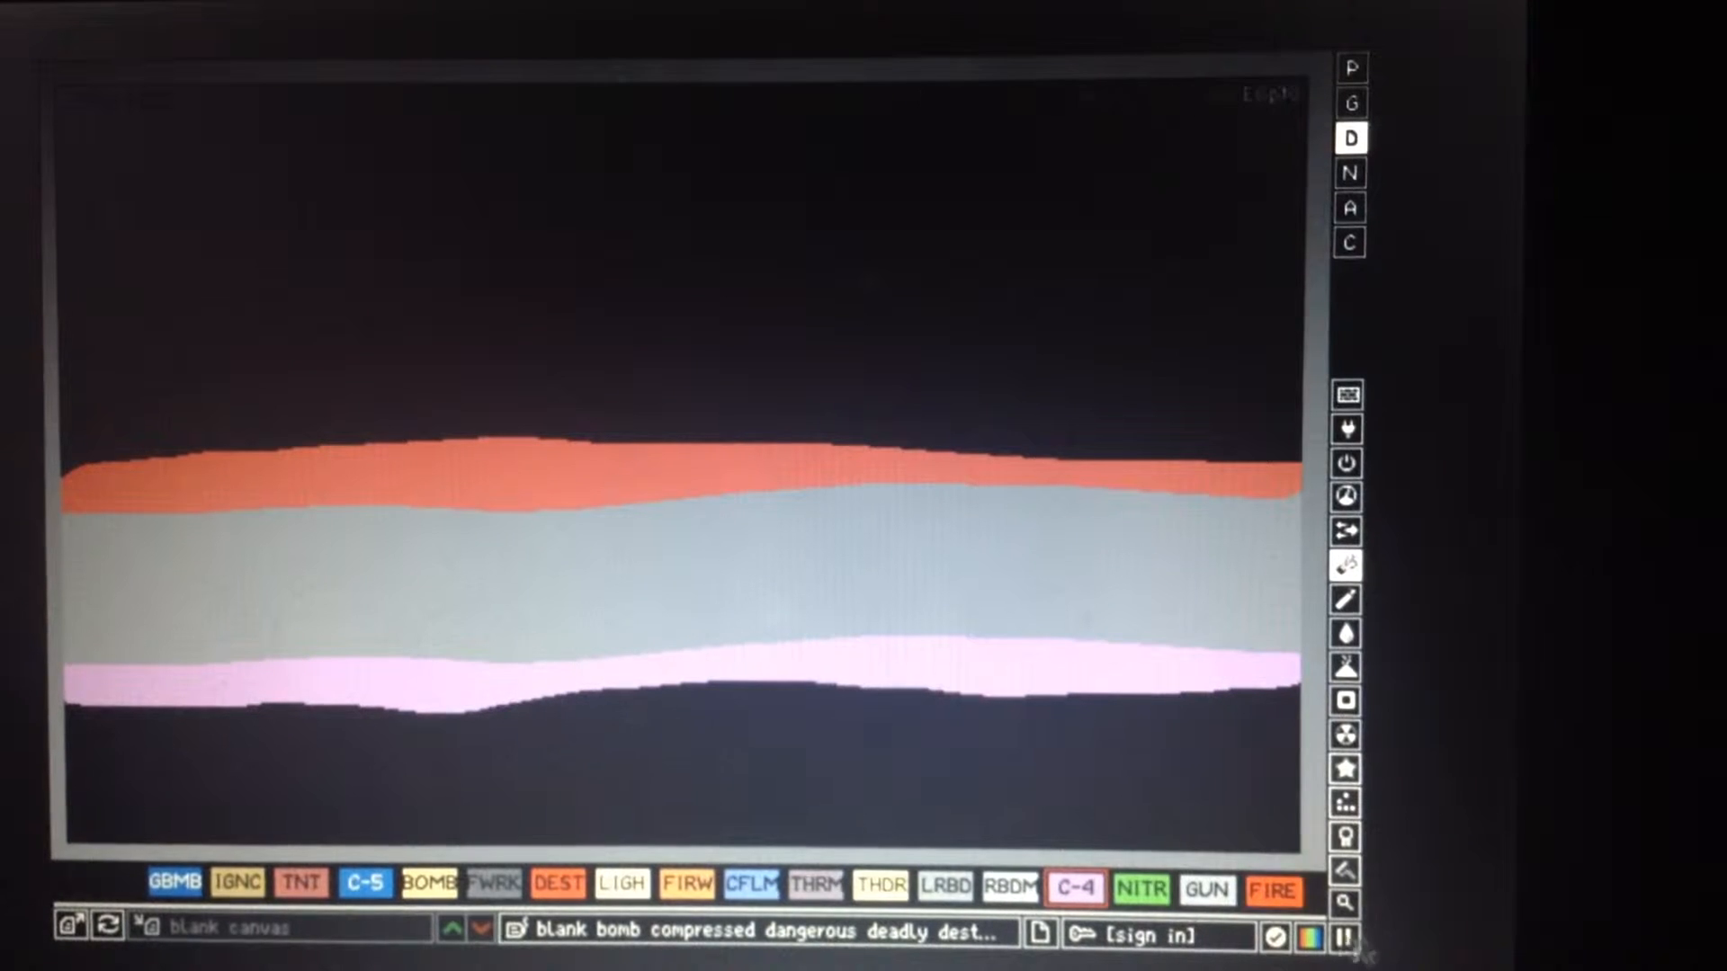
click(1345, 800)
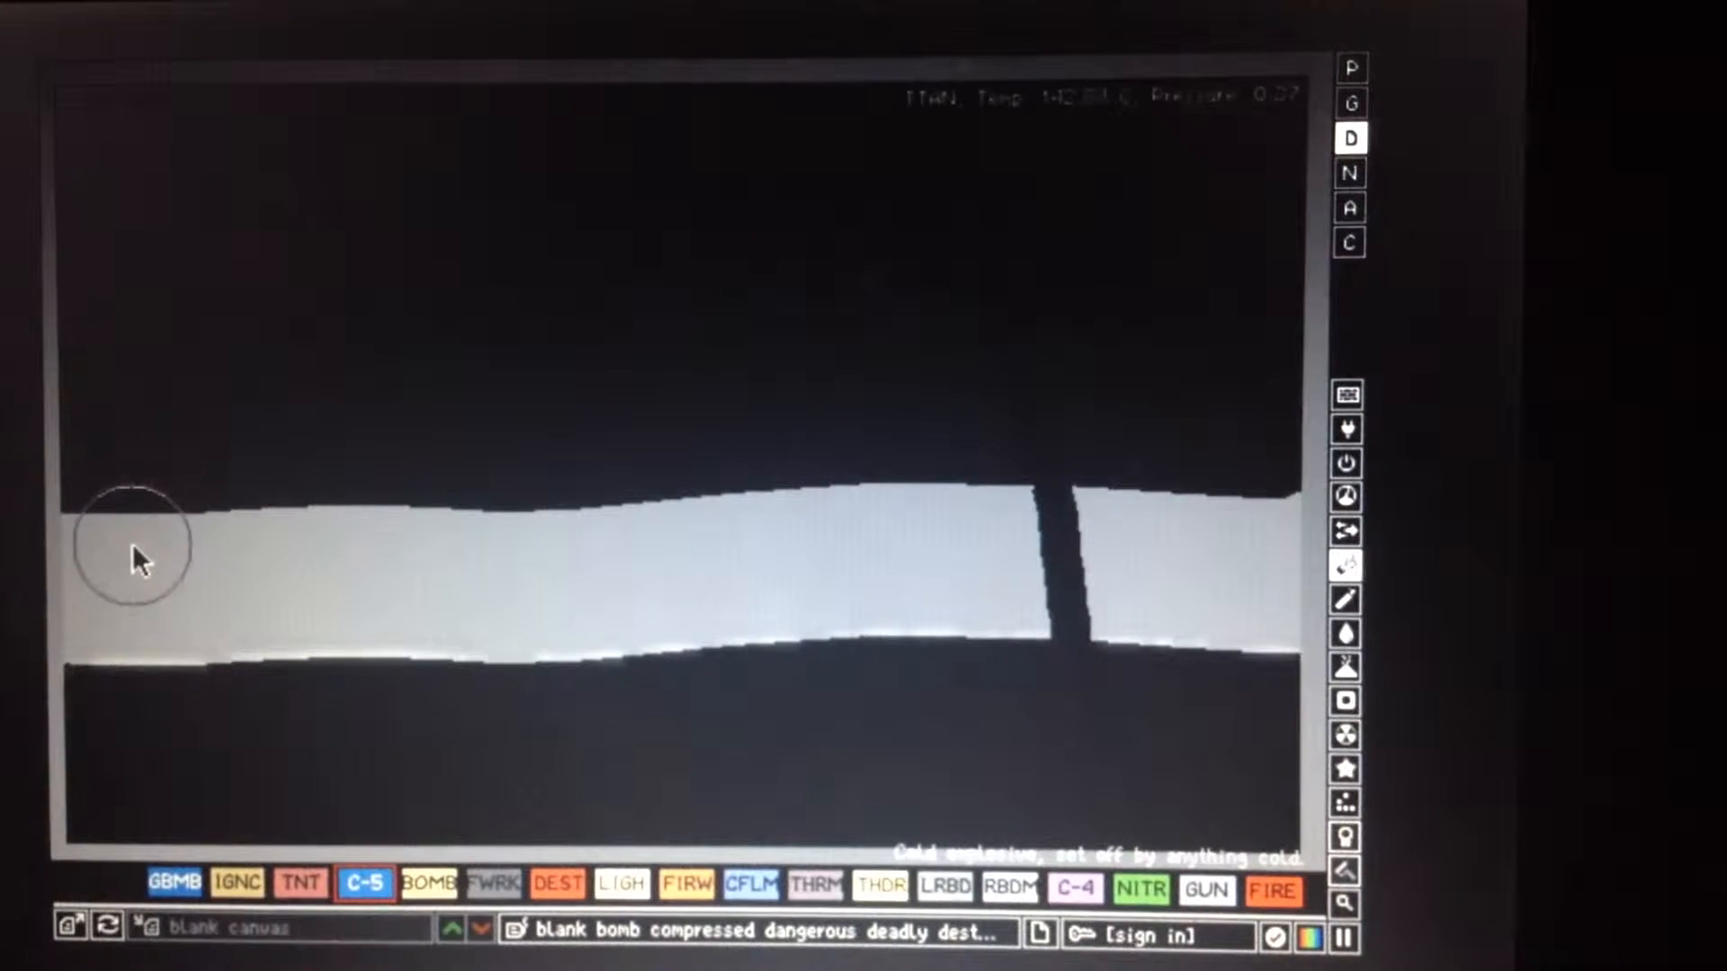
Place cold flame (CFLM) above the titanium bar, then select gravity bombs (GBMB)
click(751, 884)
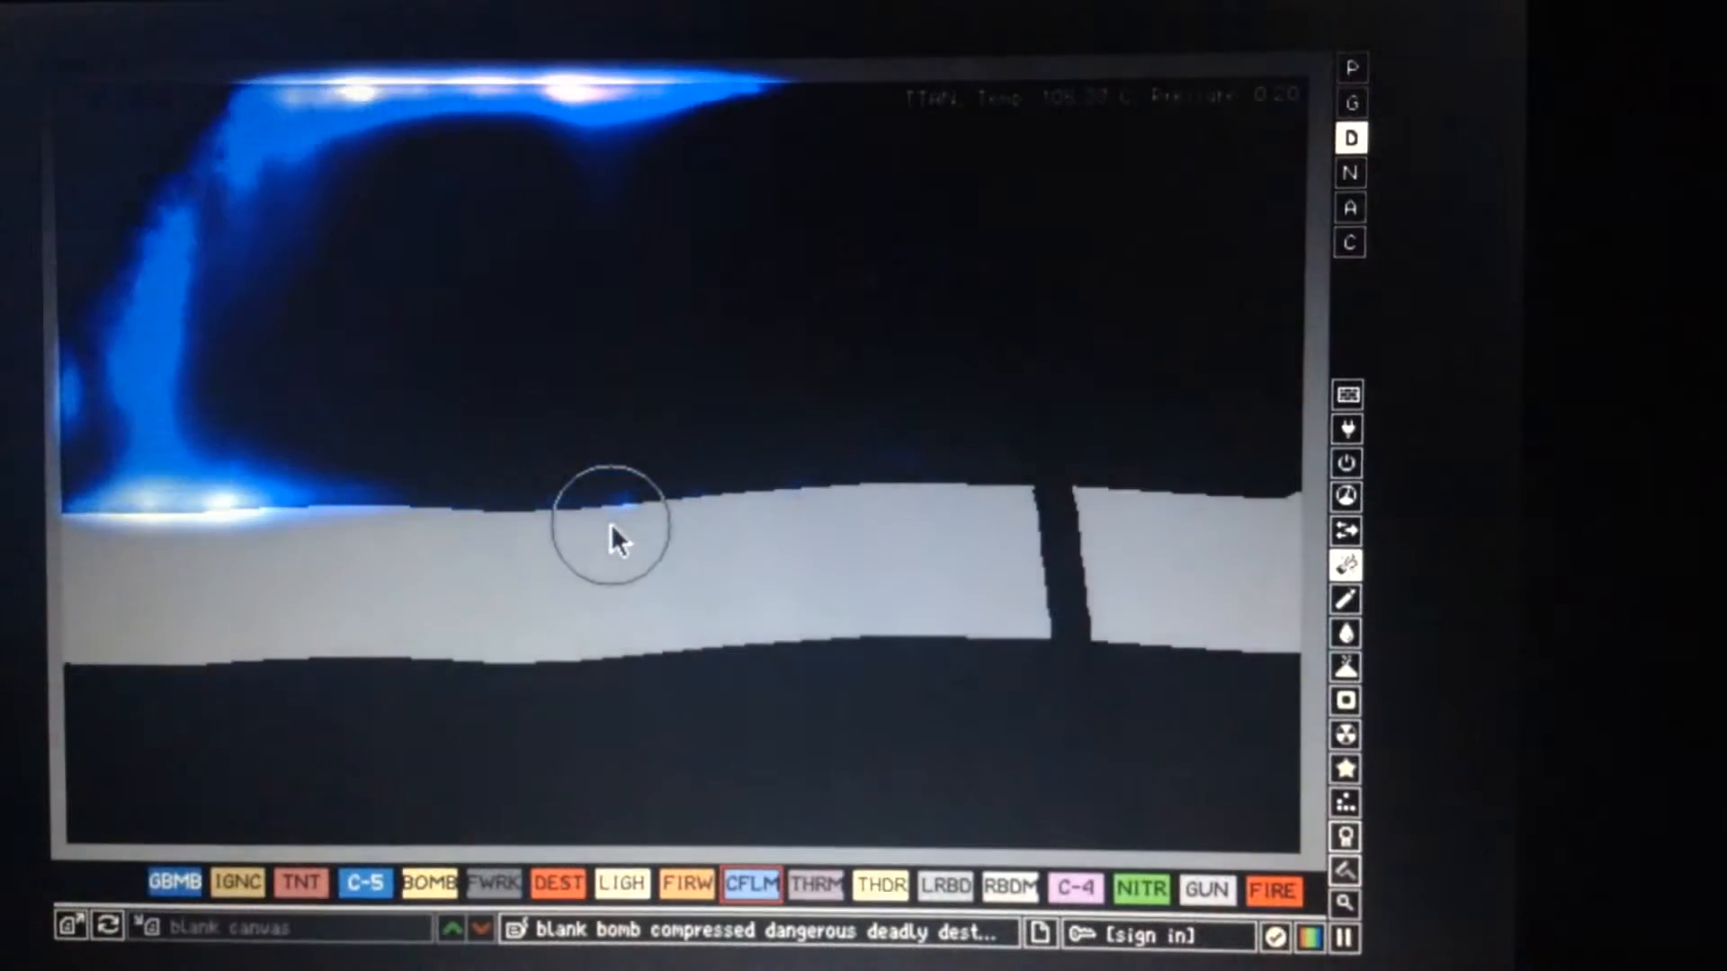
click(173, 884)
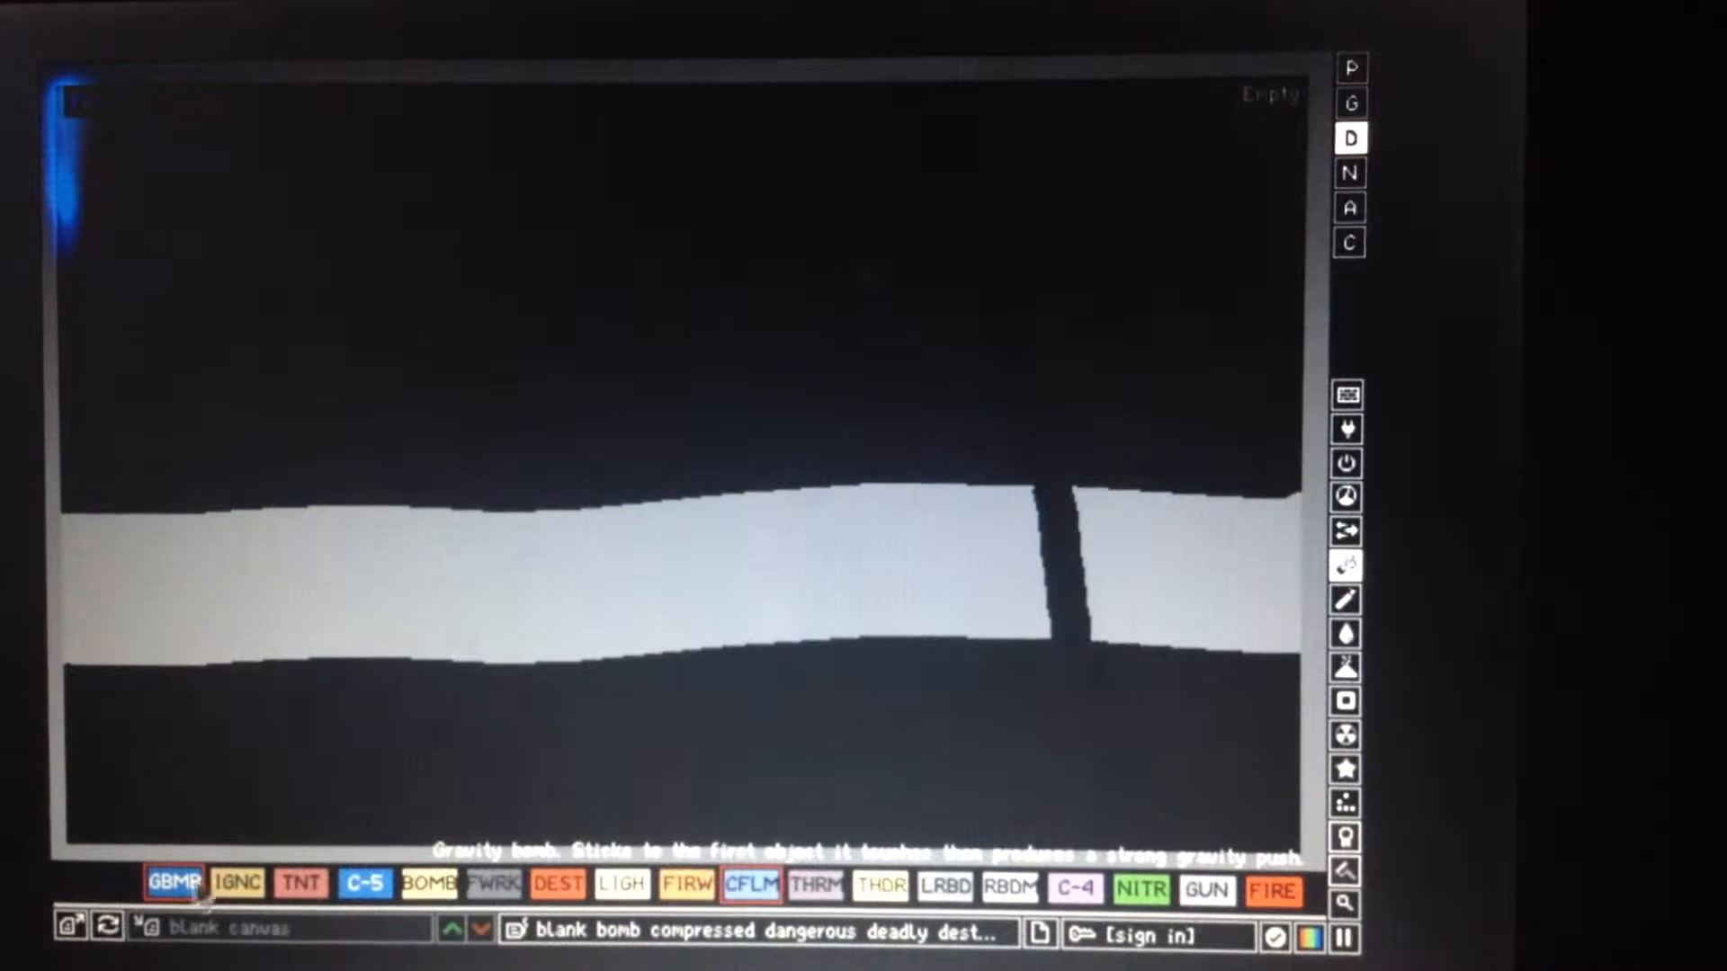
Drop bombs (BOMB) onto the left end of the titanium bar
click(428, 883)
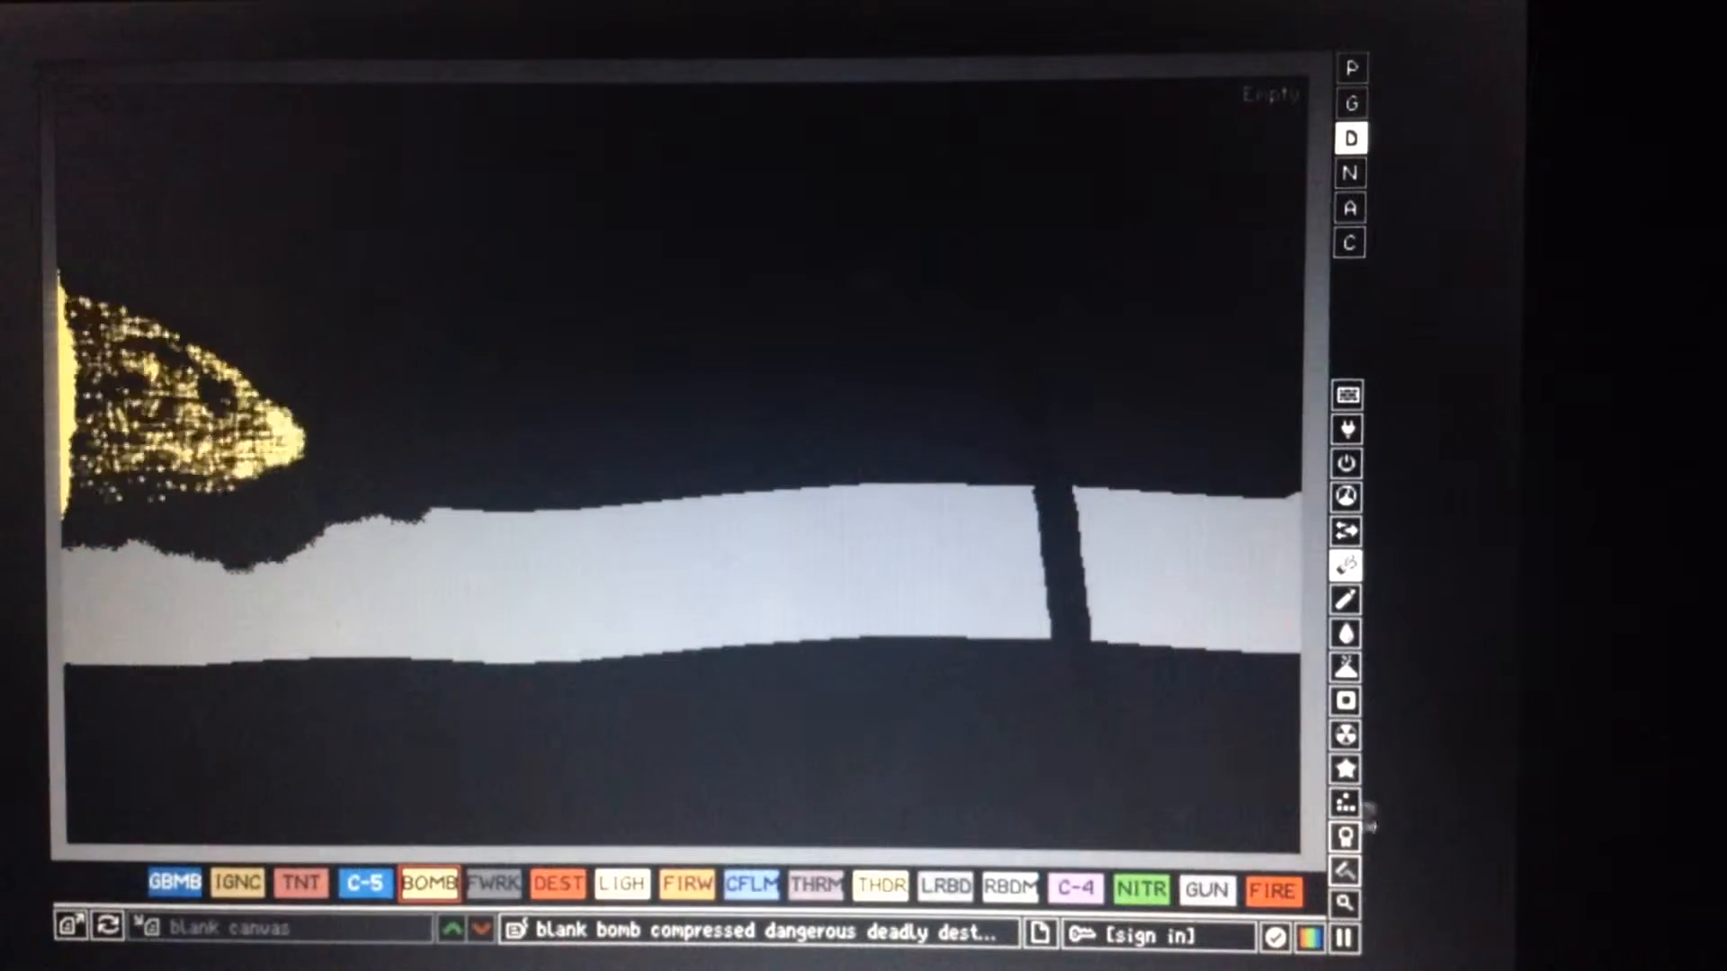
click(1345, 804)
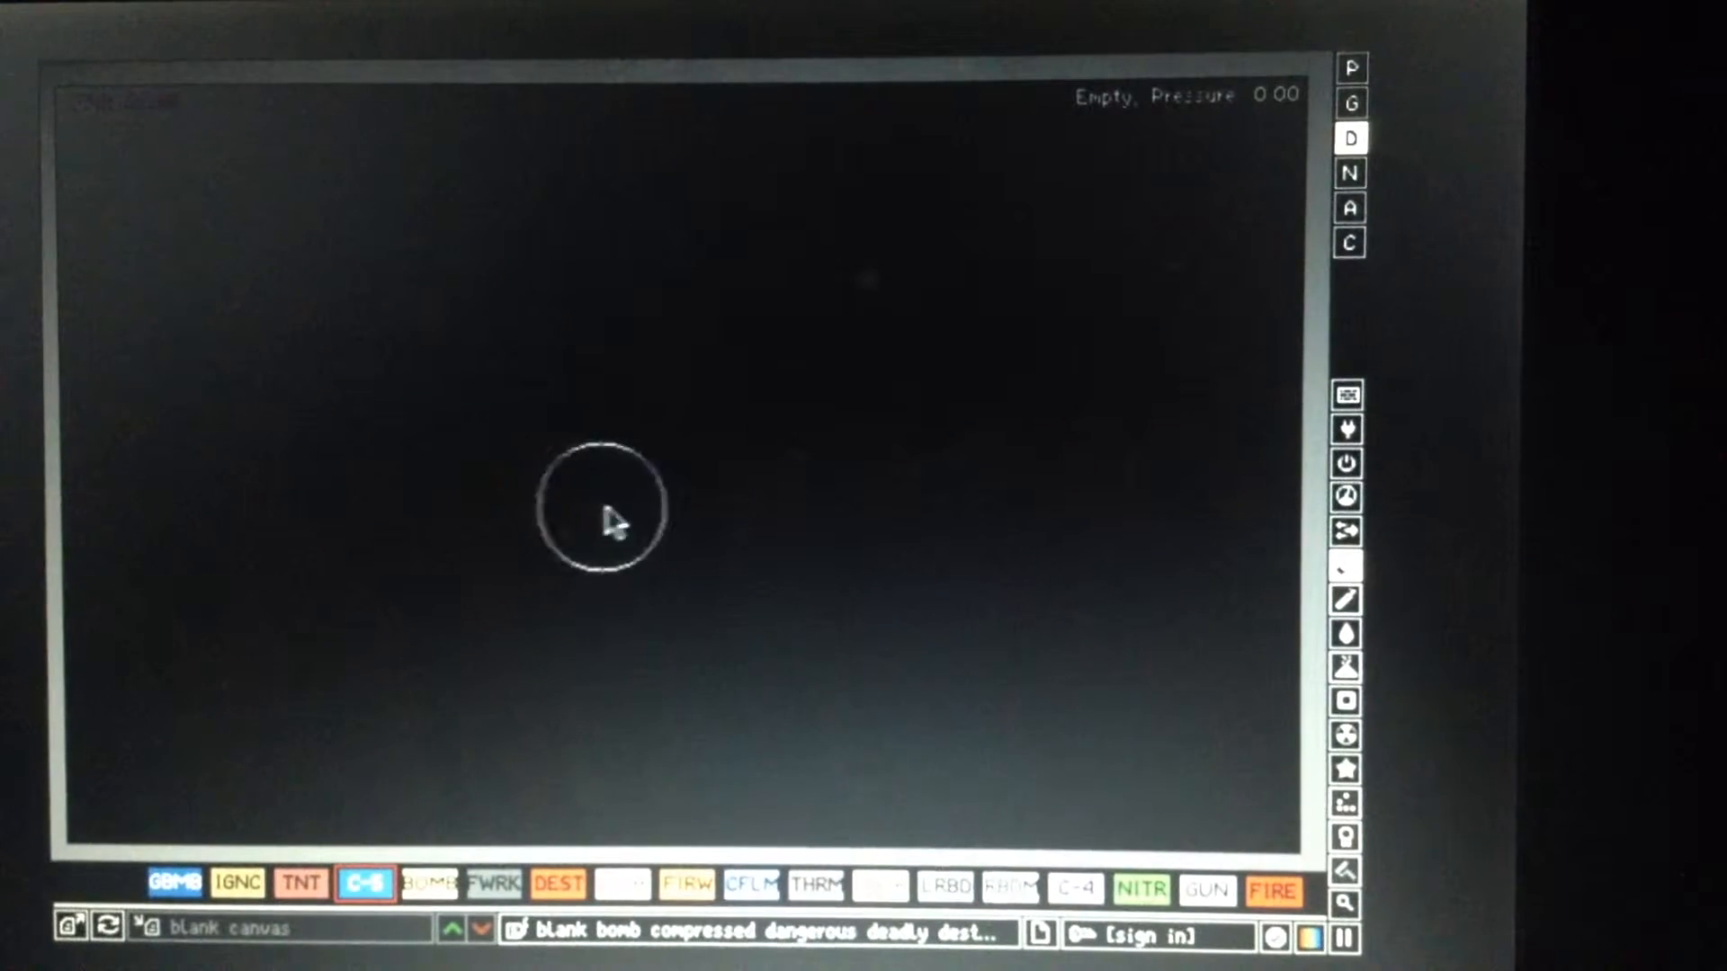
Clear the simulation, removing the cracked bar and all debris
click(617, 490)
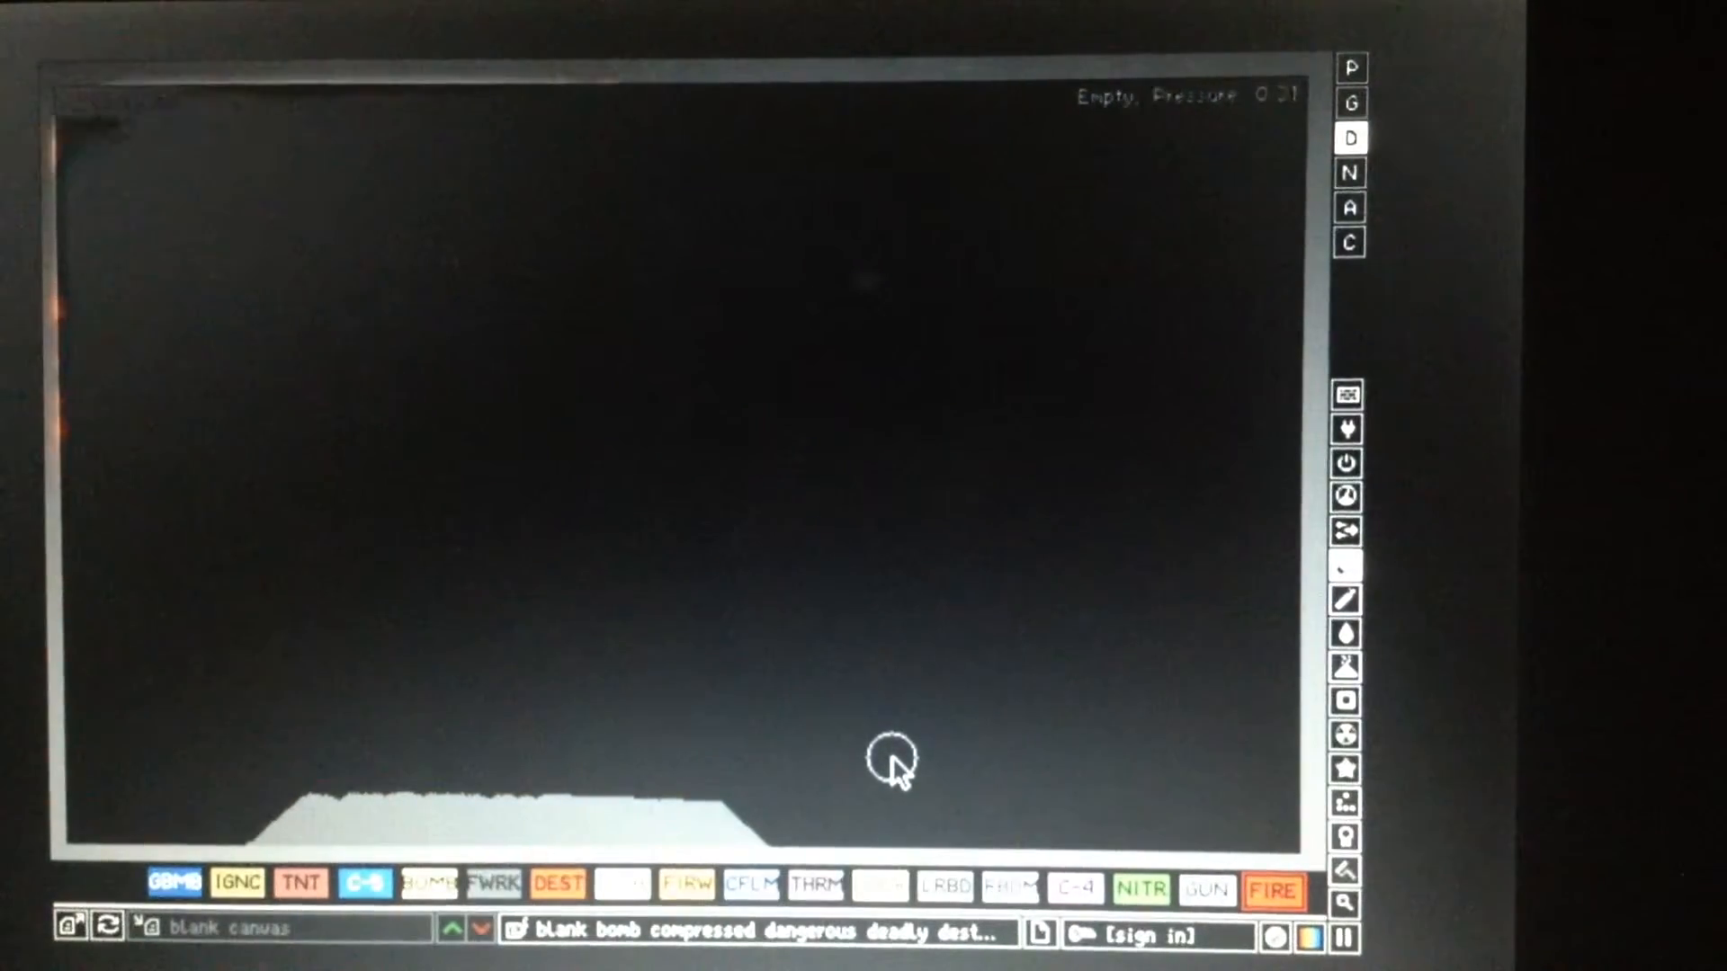
Lay a pale solid ground layer along the bottom centre of the canvas
click(898, 766)
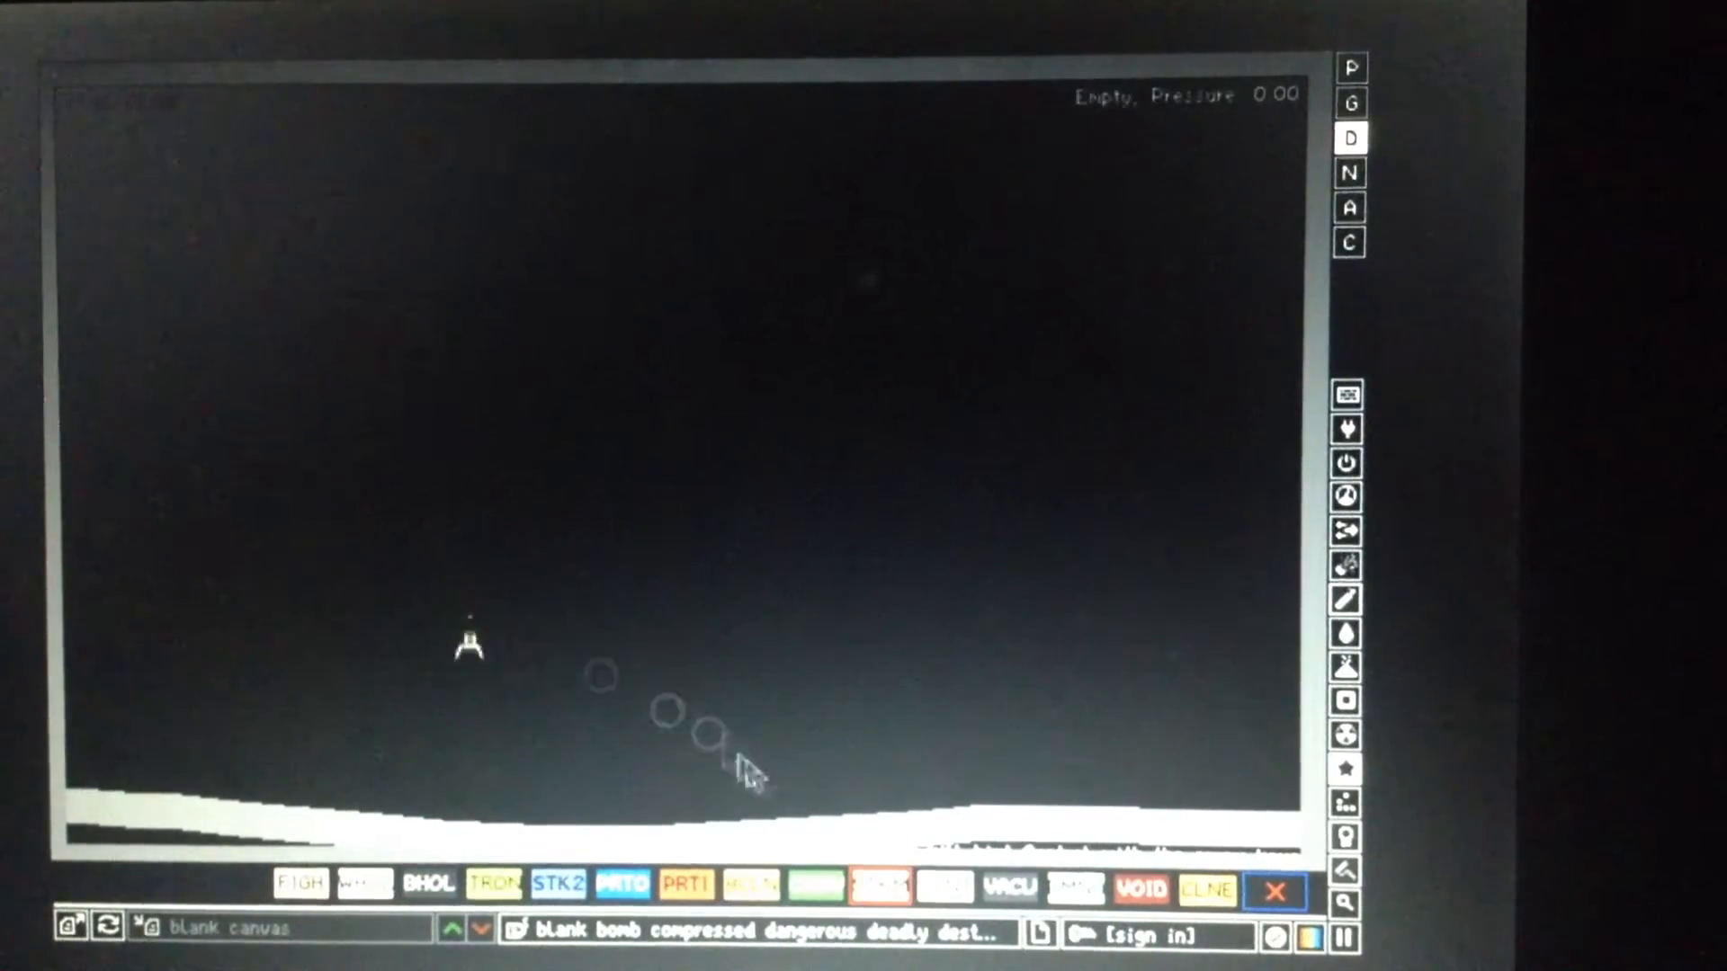
Spawn a STKM stickman above the ground, then select STK2
click(557, 884)
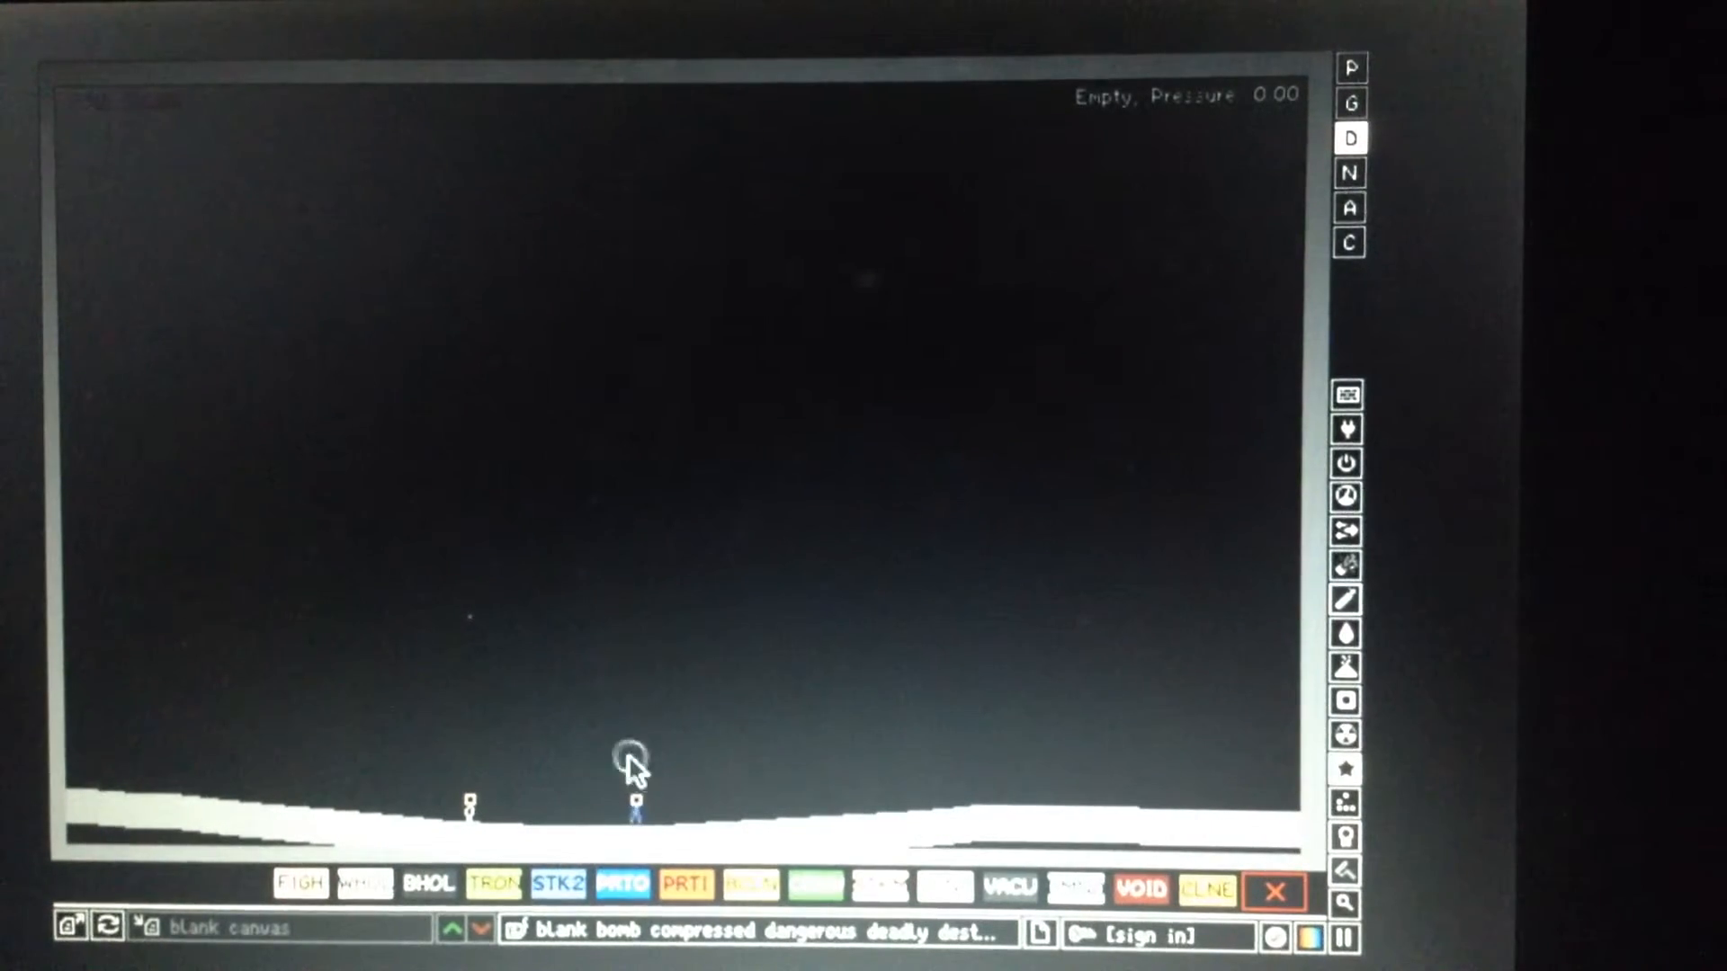
click(365, 884)
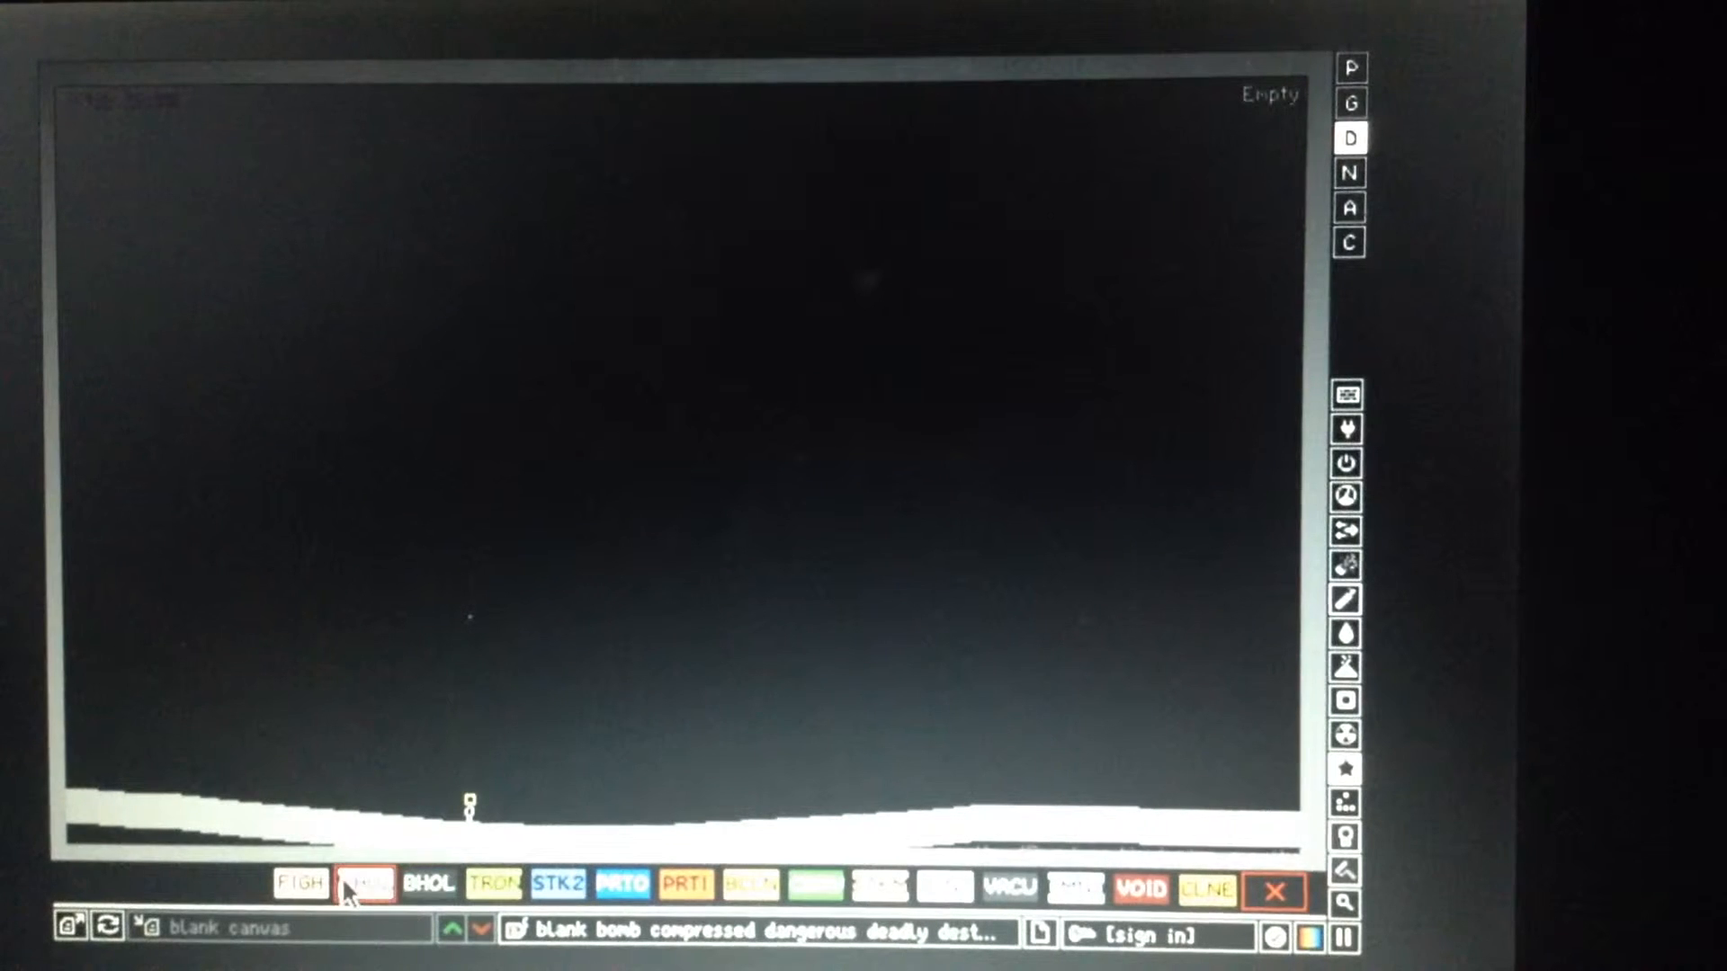